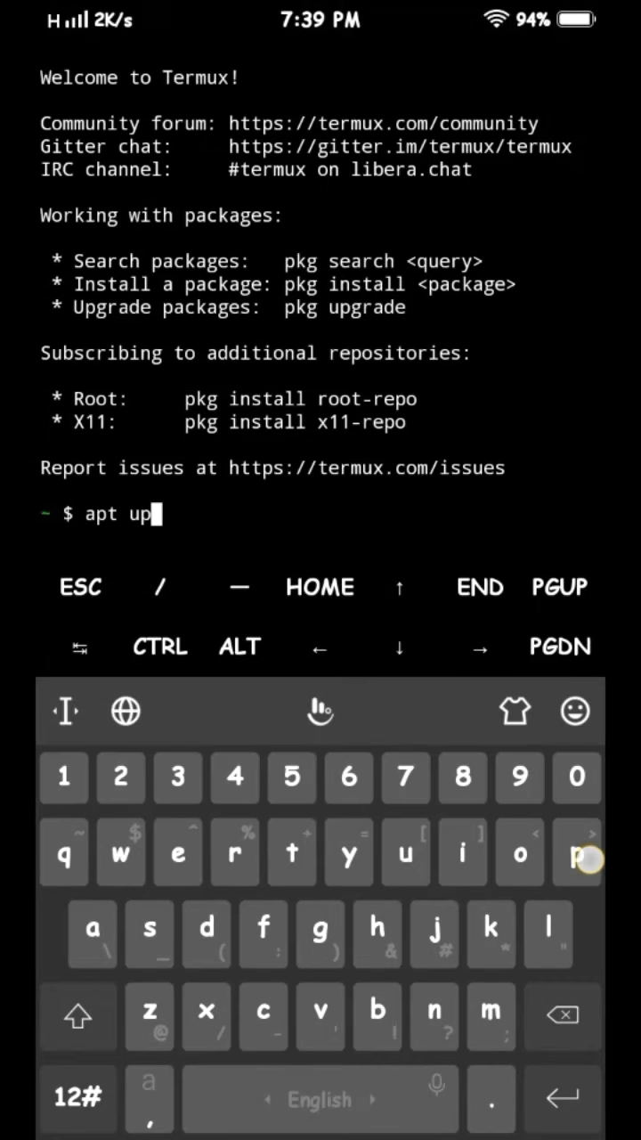
pyautogui.write('date')
pyautogui.write('apt upgra')
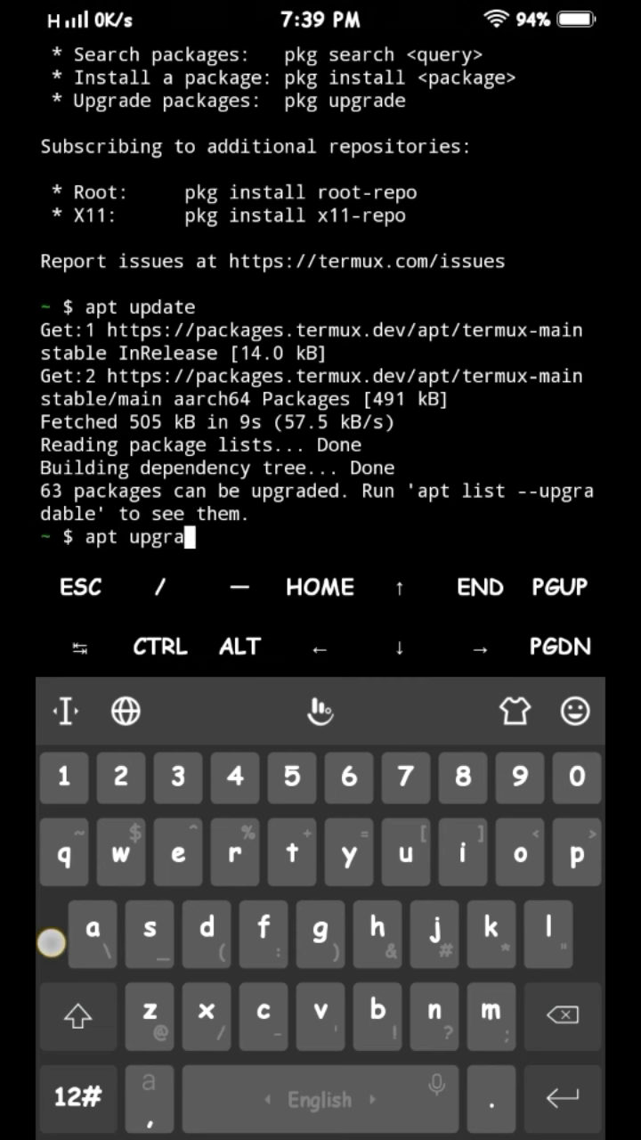
pyautogui.write('de')
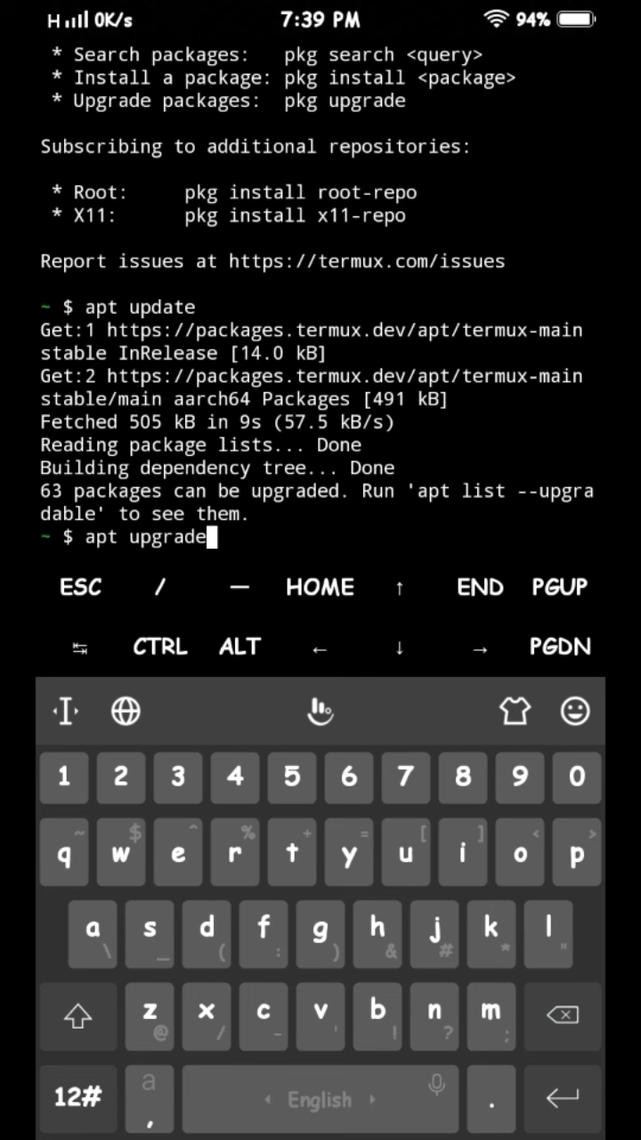